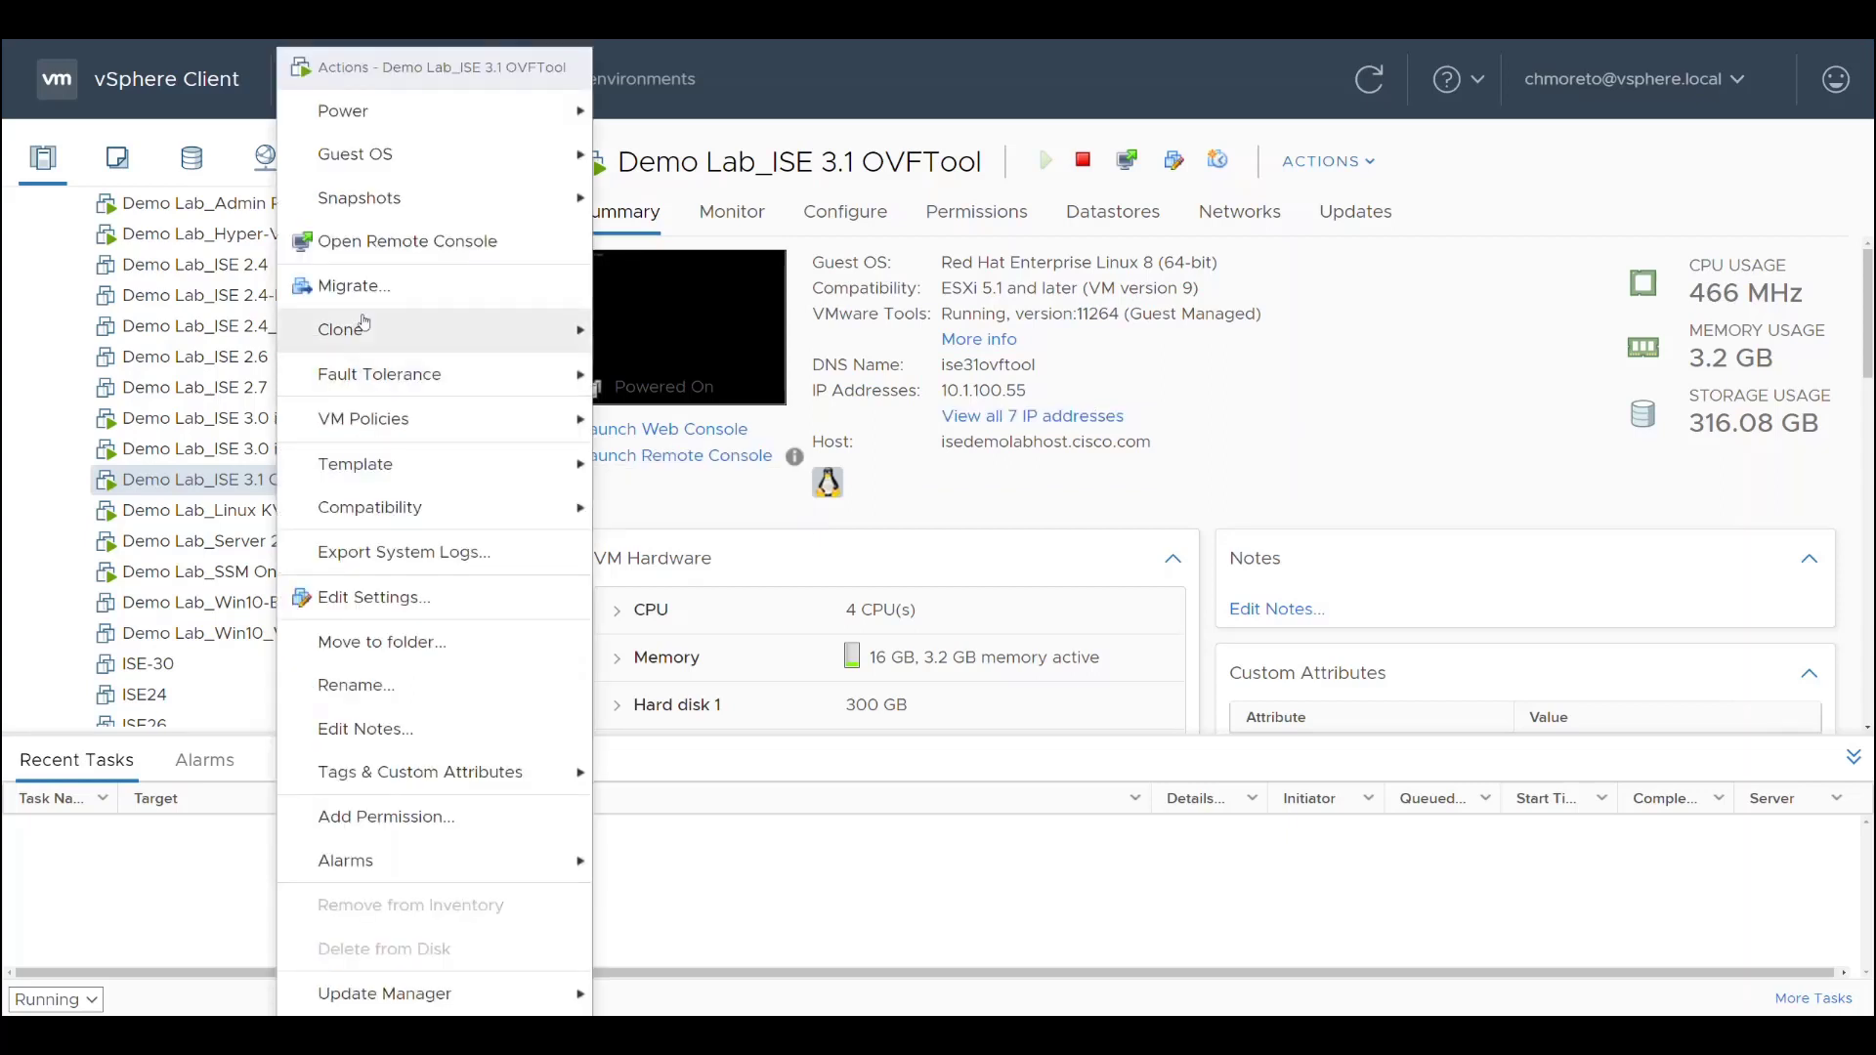
- Choose Migrate for the Demo Lab_ISE 3.1 OVFTool VM
{"action": "left_click", "coordinate": [353, 285]}
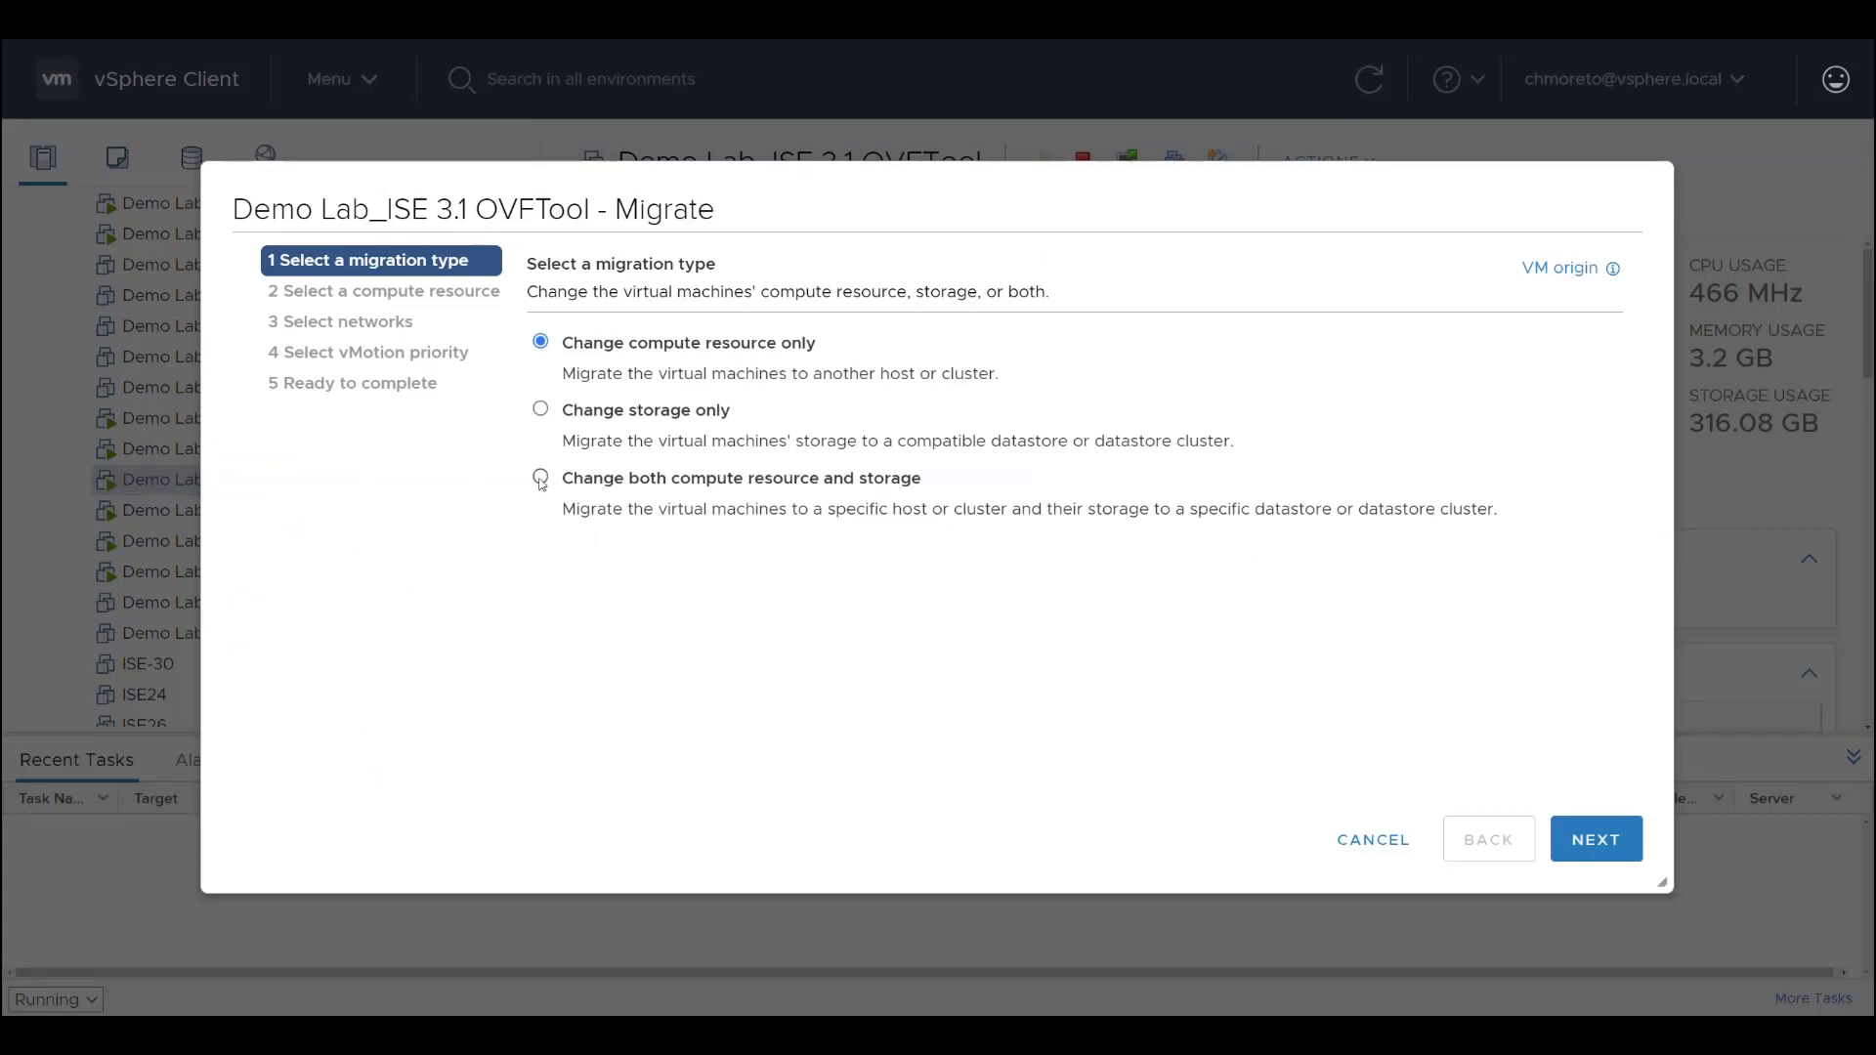
- Change both compute and storage, targeting host cxrtp8esxi1.cisco.com under US Commercial
{"action": "left_click", "coordinate": [1595, 838]}
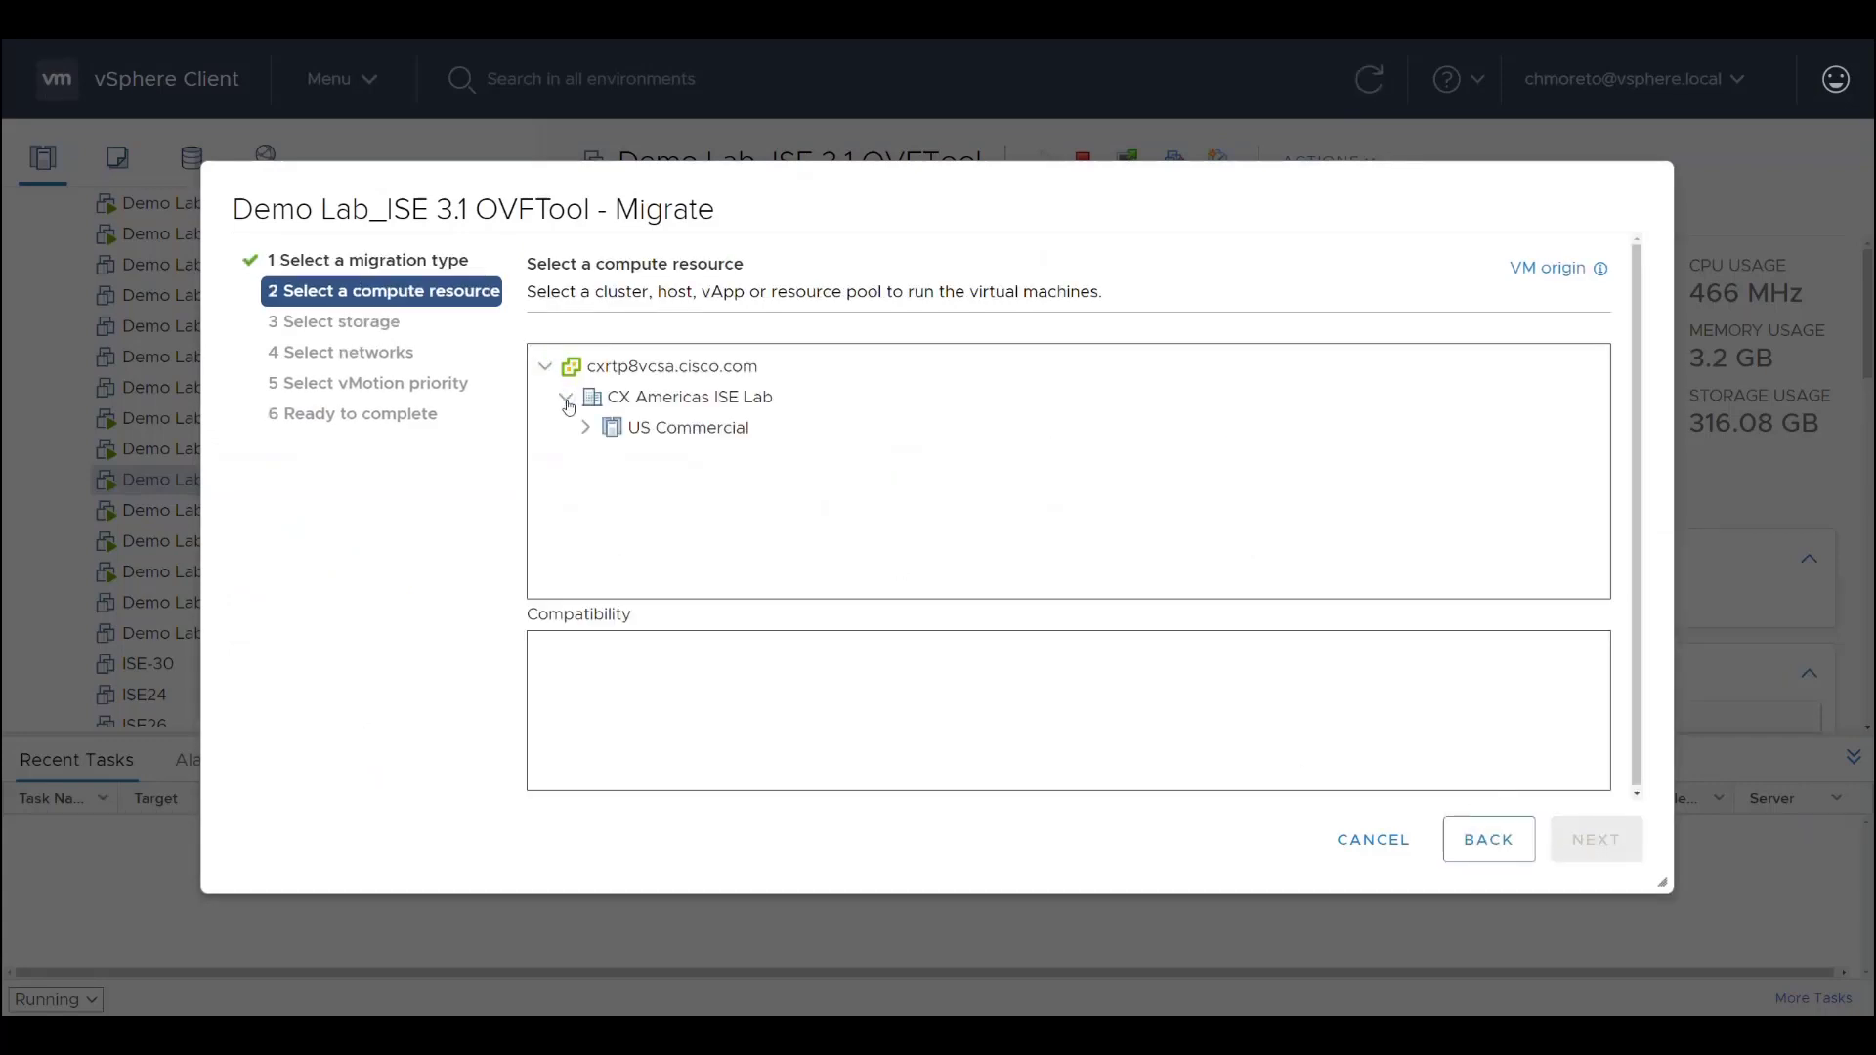
{"action": "left_click", "coordinate": [585, 427]}
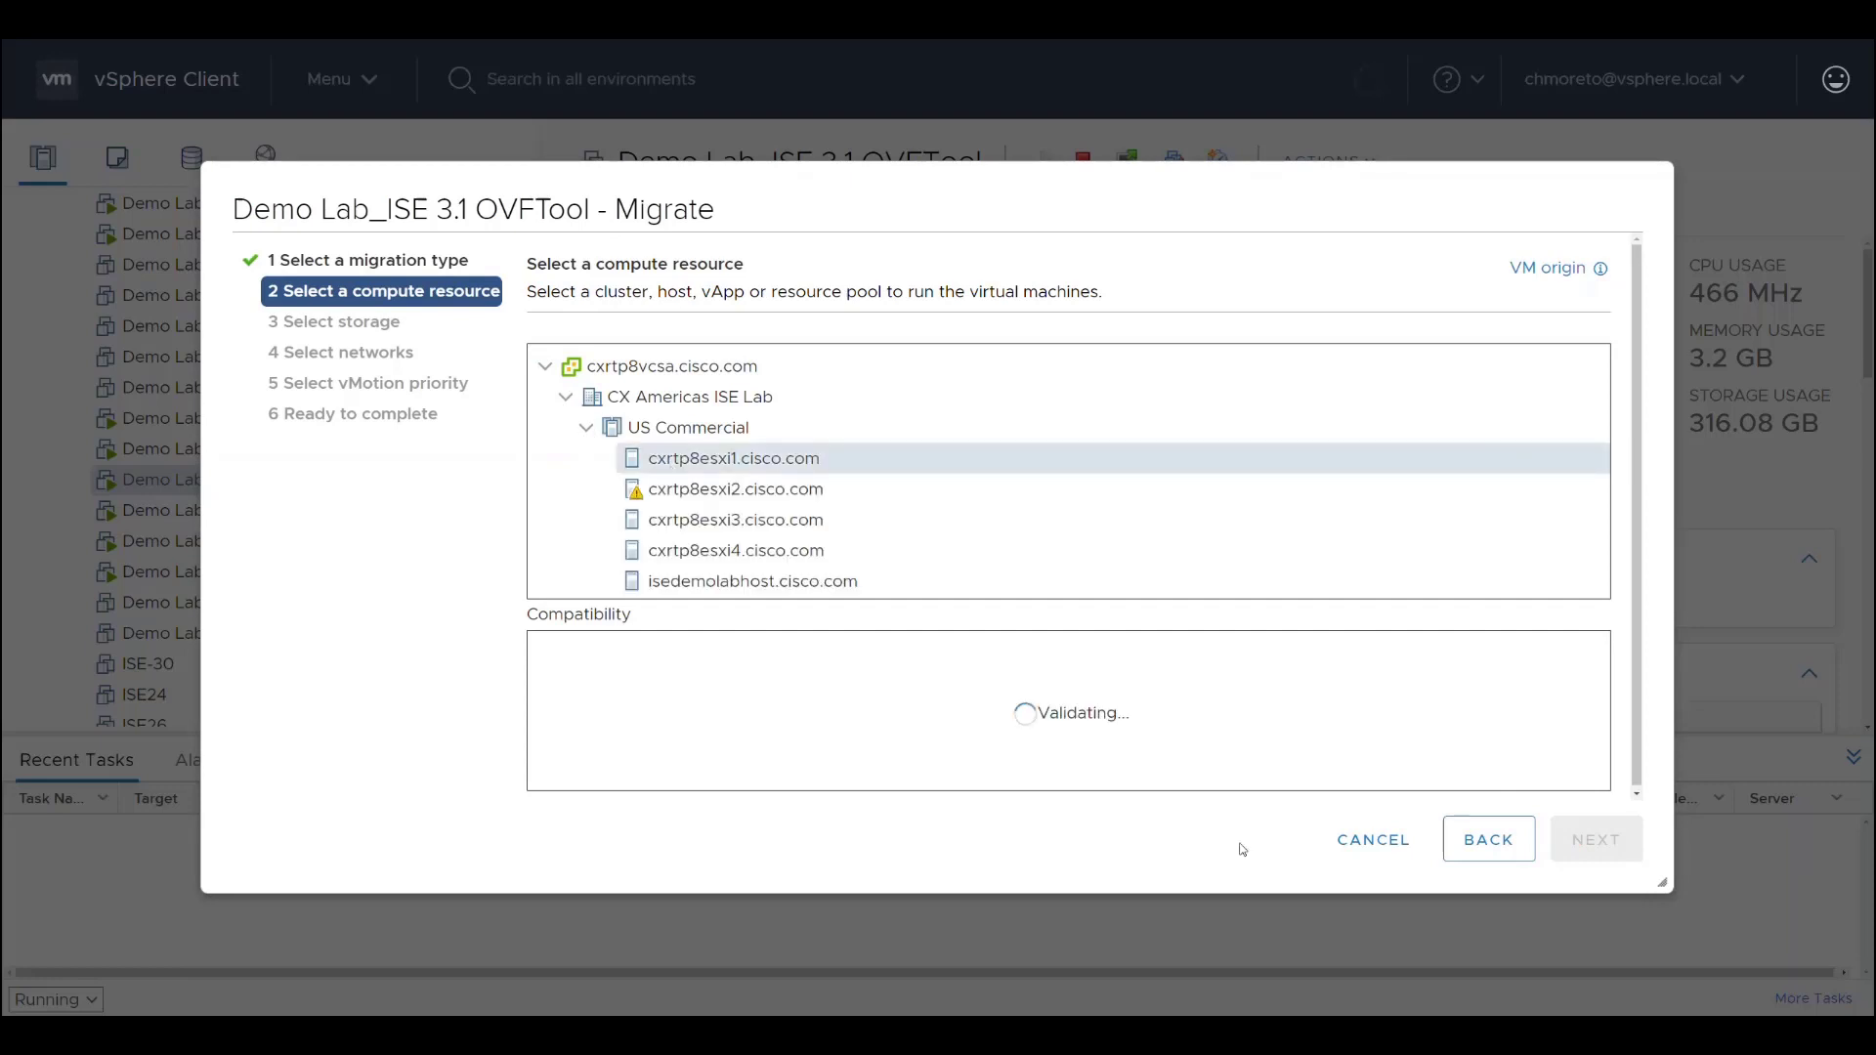
{"action": "left_click", "coordinate": [1595, 838]}
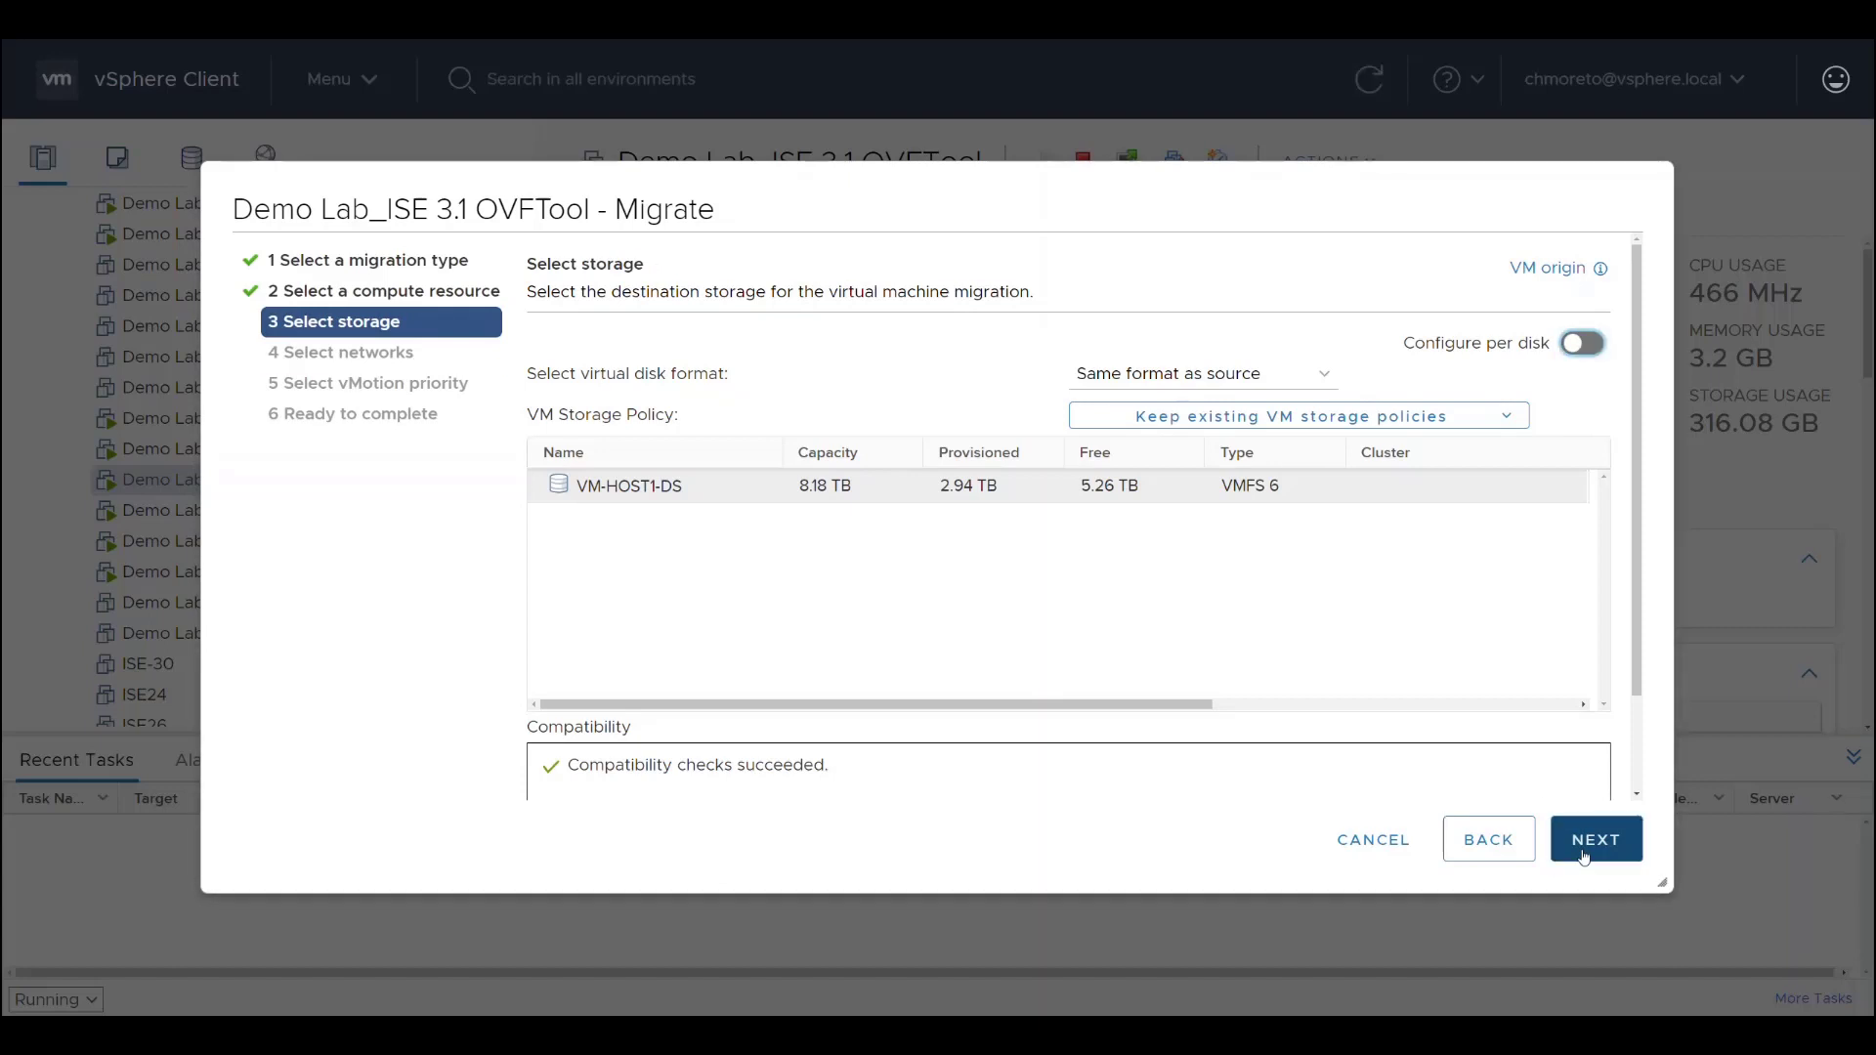
- Accept VM-HOST1-DS as the destination storage and continue
{"action": "left_click", "coordinate": [1595, 838]}
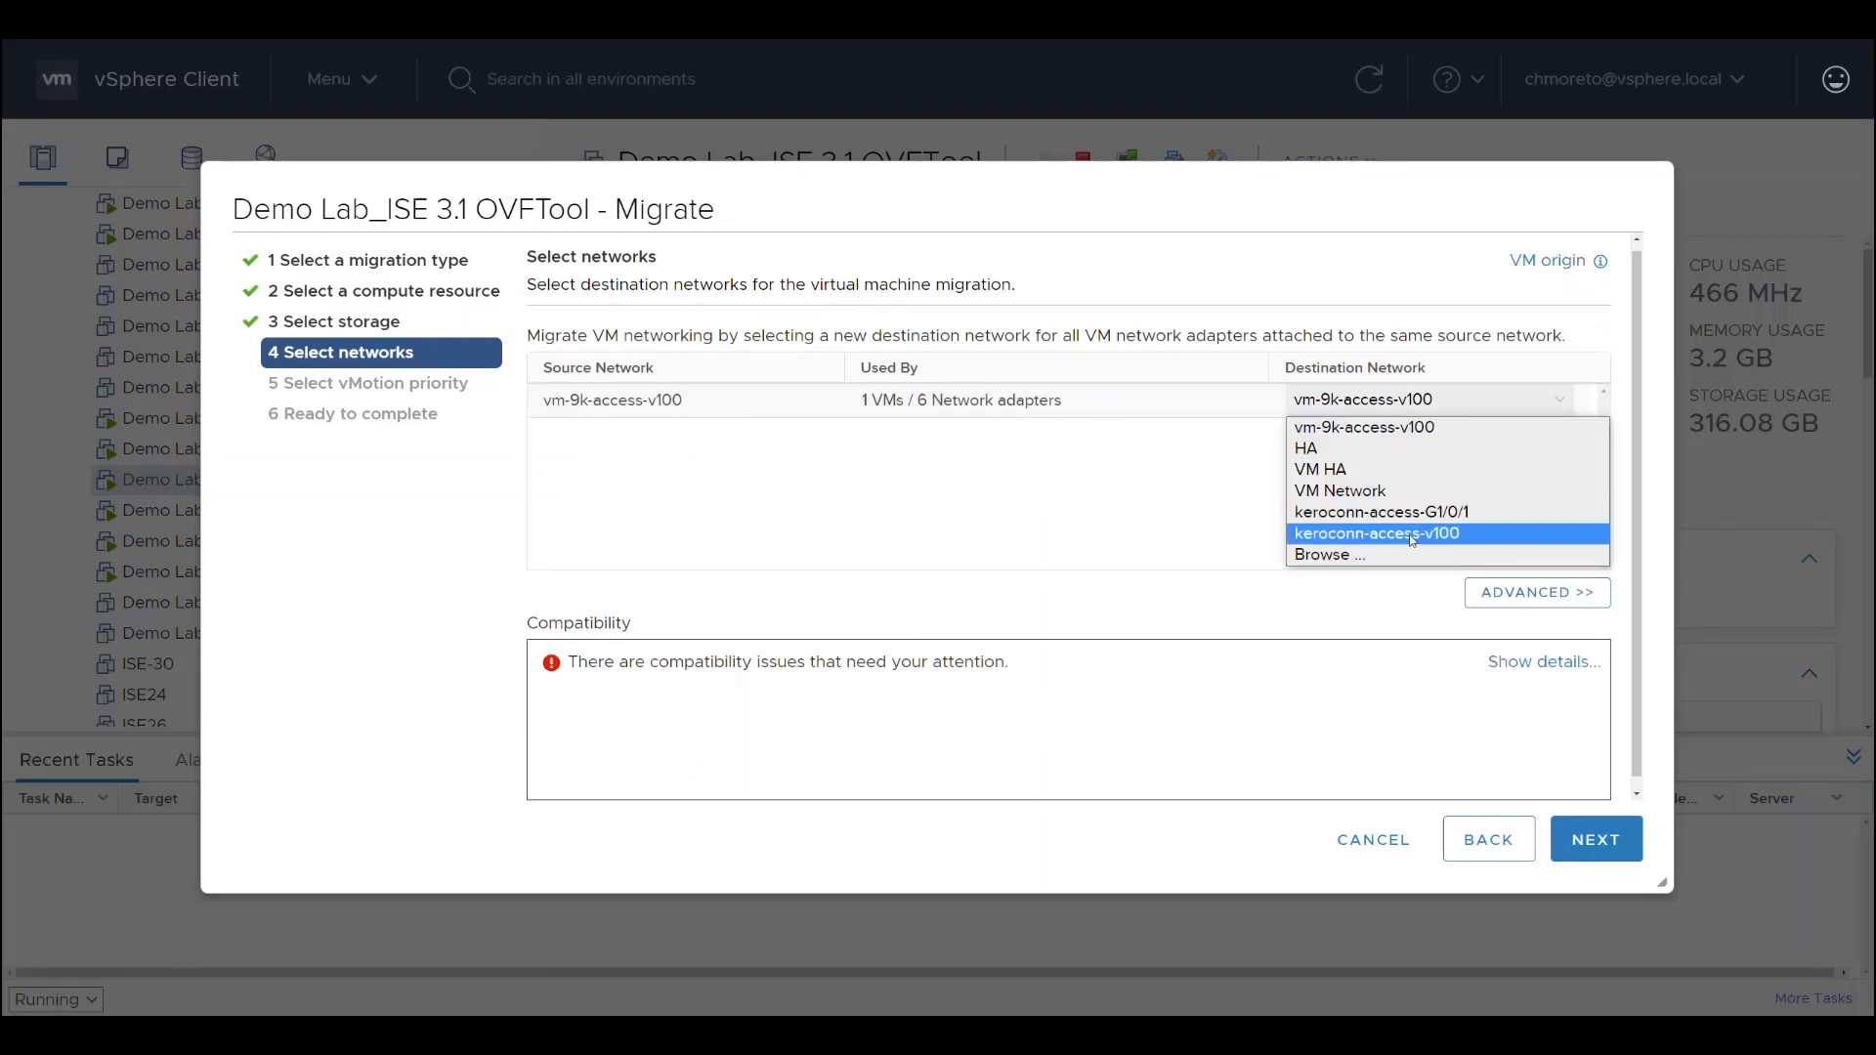
- Map the network adapters to keroconn-access-v100 and finish the migration wizard
{"action": "left_click", "coordinate": [1377, 534]}
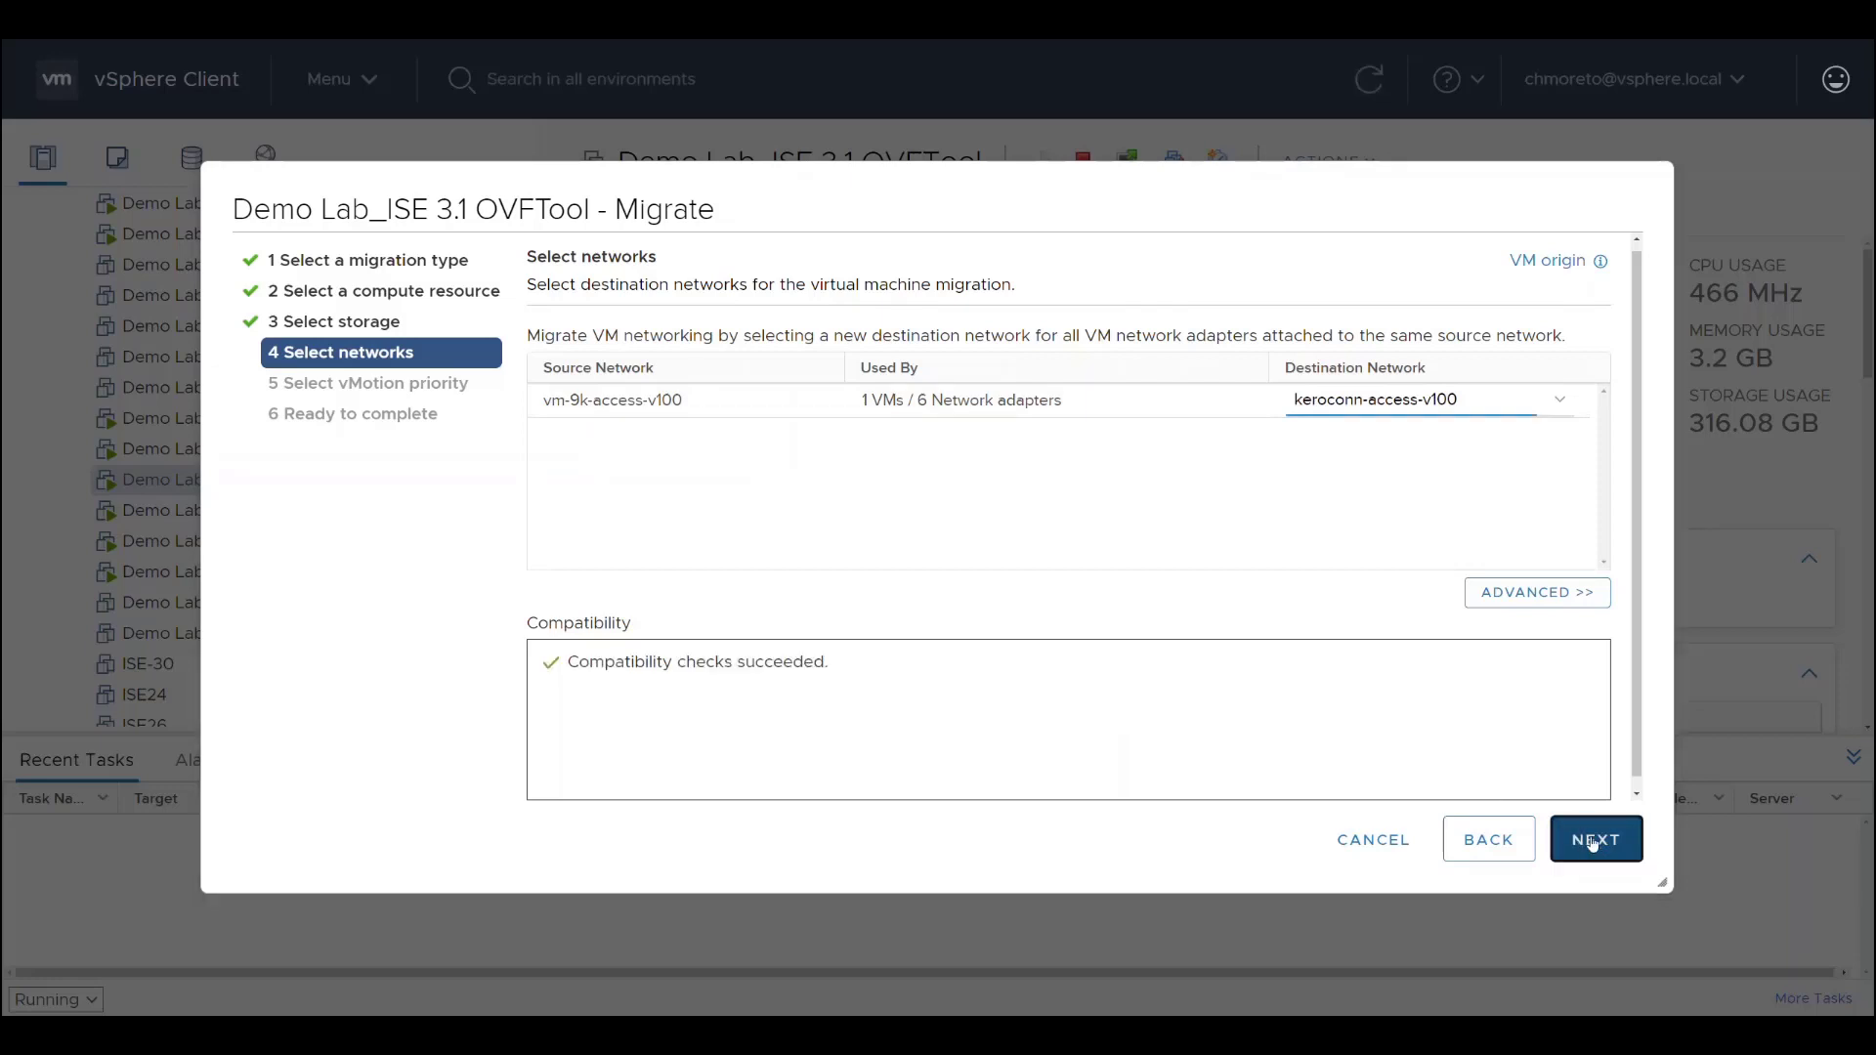
{"action": "left_click", "coordinate": [1596, 838]}
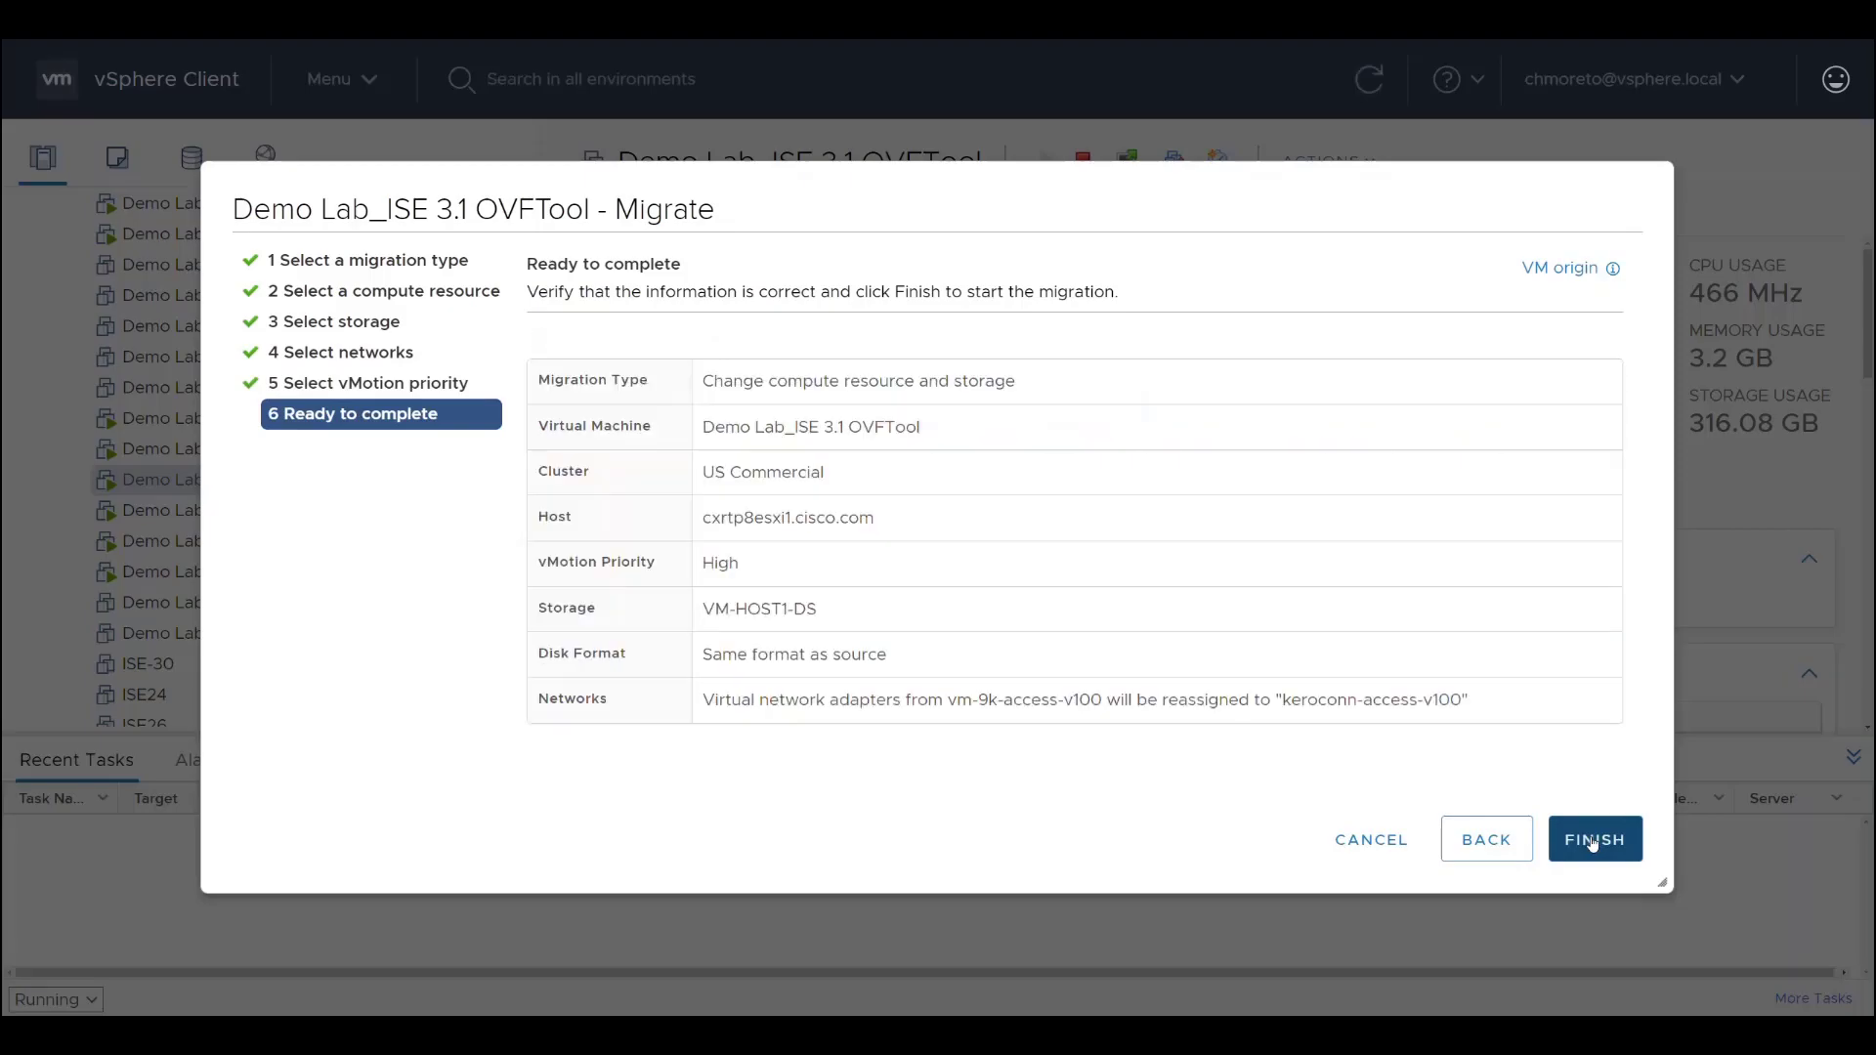
{"action": "left_click", "coordinate": [1594, 839]}
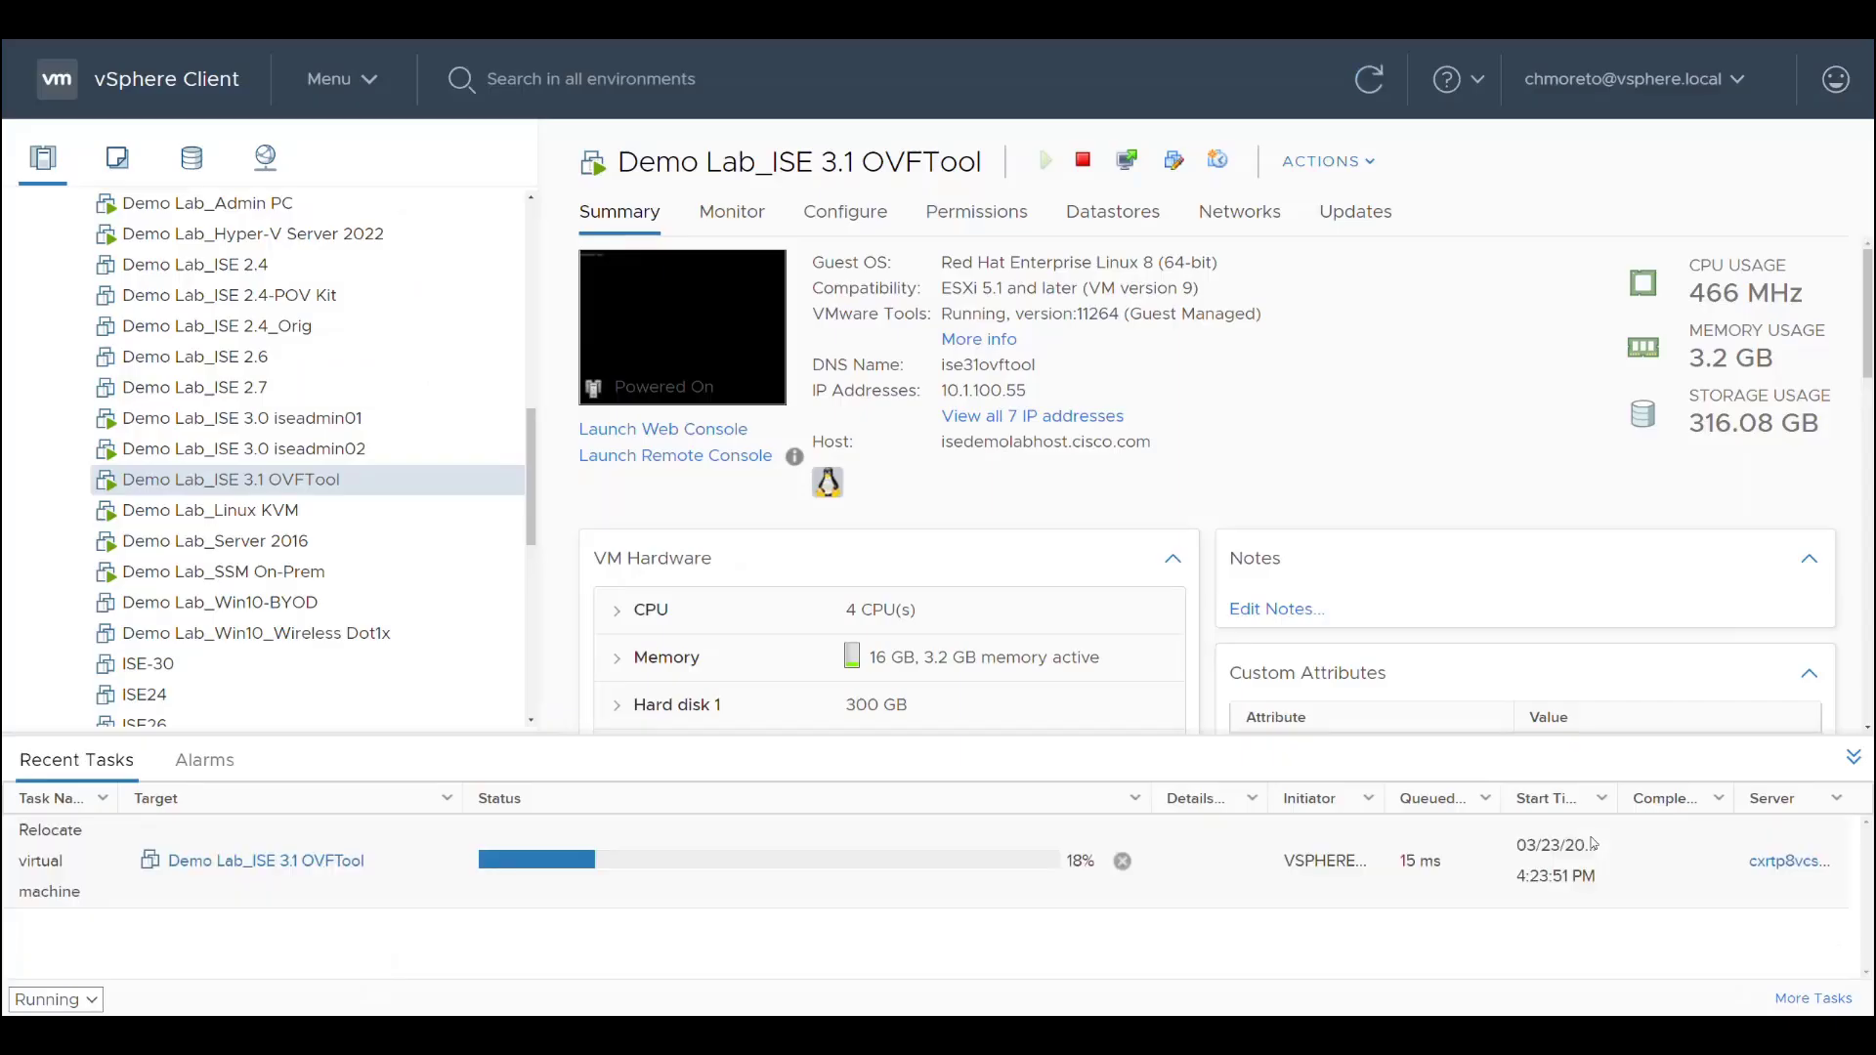